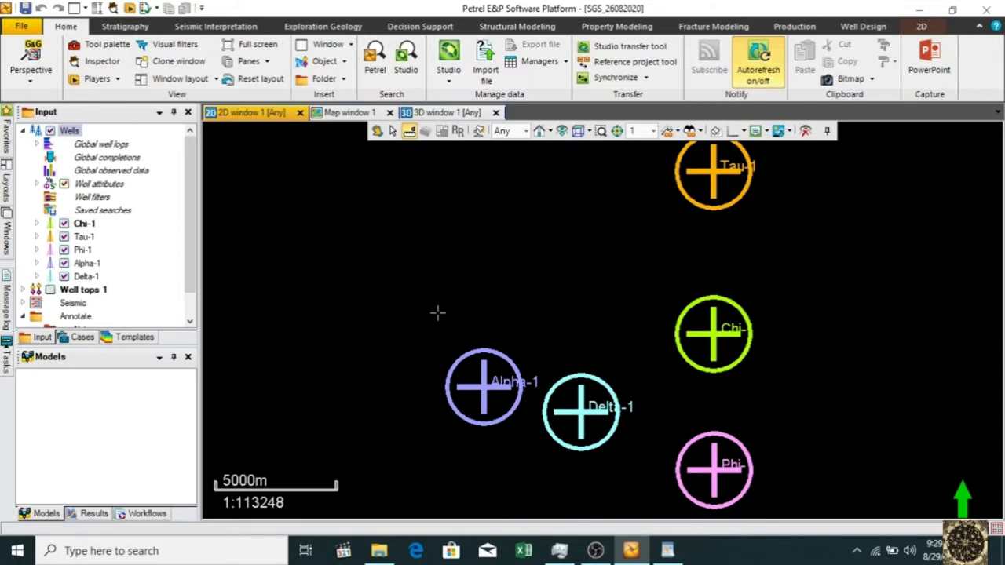
Step: Start importing Alpha-1dev.txt from the Deviation Surveys folder onto the Alpha-1 well
{"action": "left_click", "coordinate": [87, 276]}
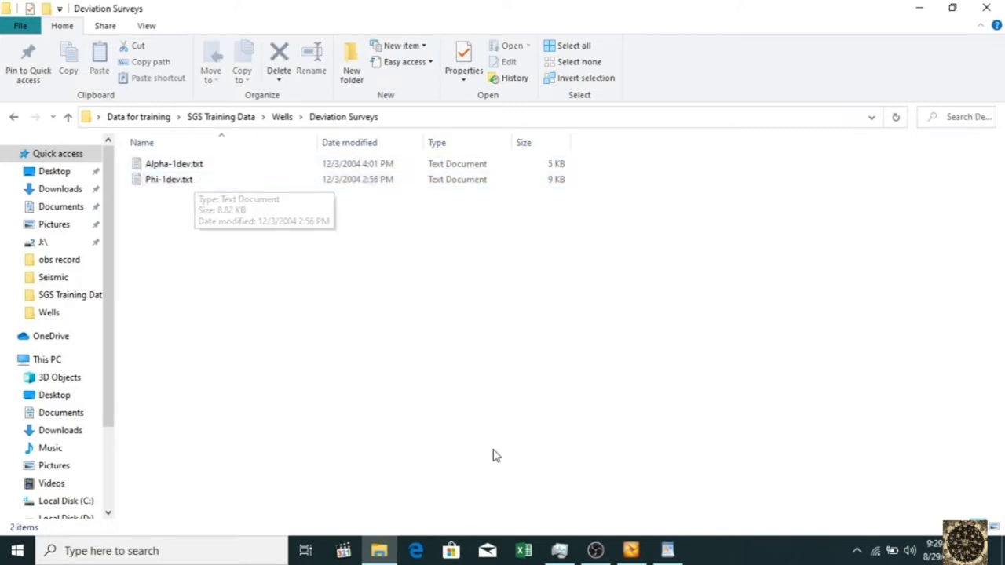
{"action": "mouse_move", "coordinate": [380, 549]}
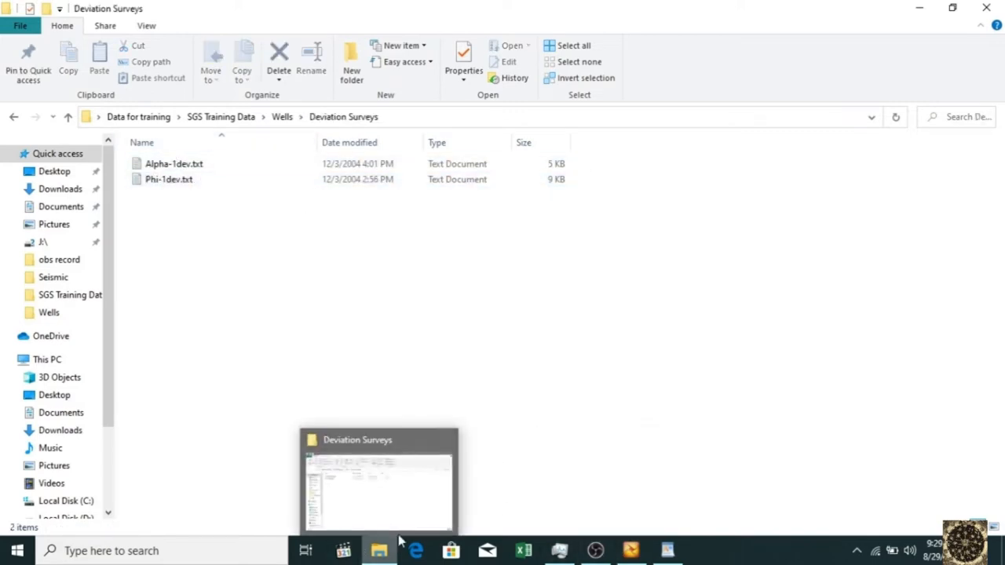
{"action": "left_click", "coordinate": [631, 549]}
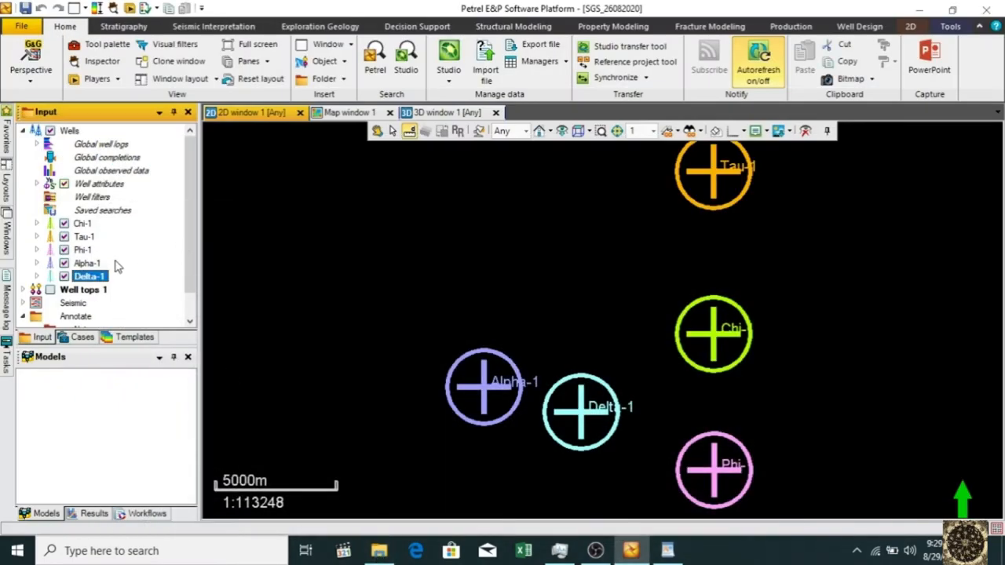
{"action": "right_click", "coordinate": [86, 264]}
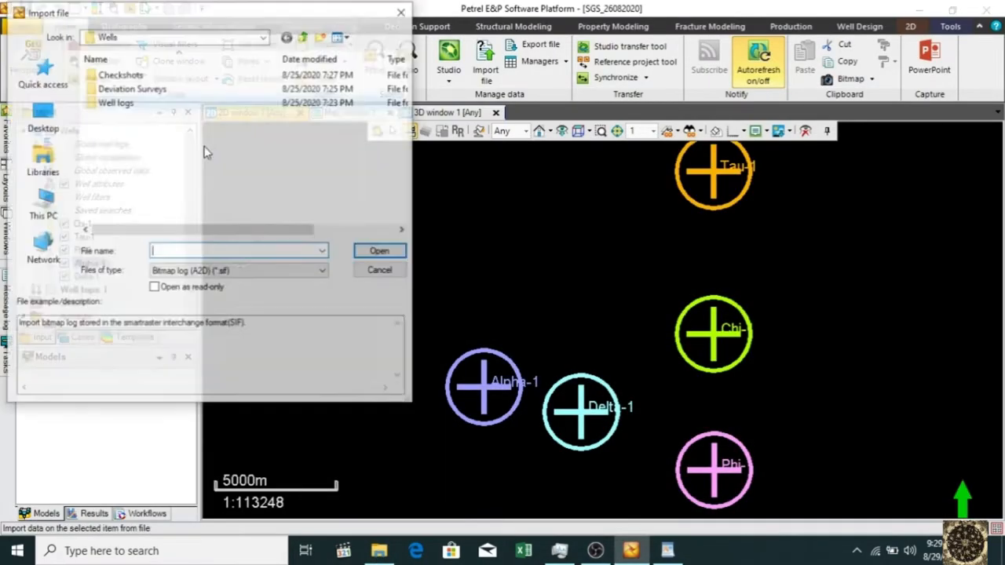
{"action": "left_click", "coordinate": [320, 270]}
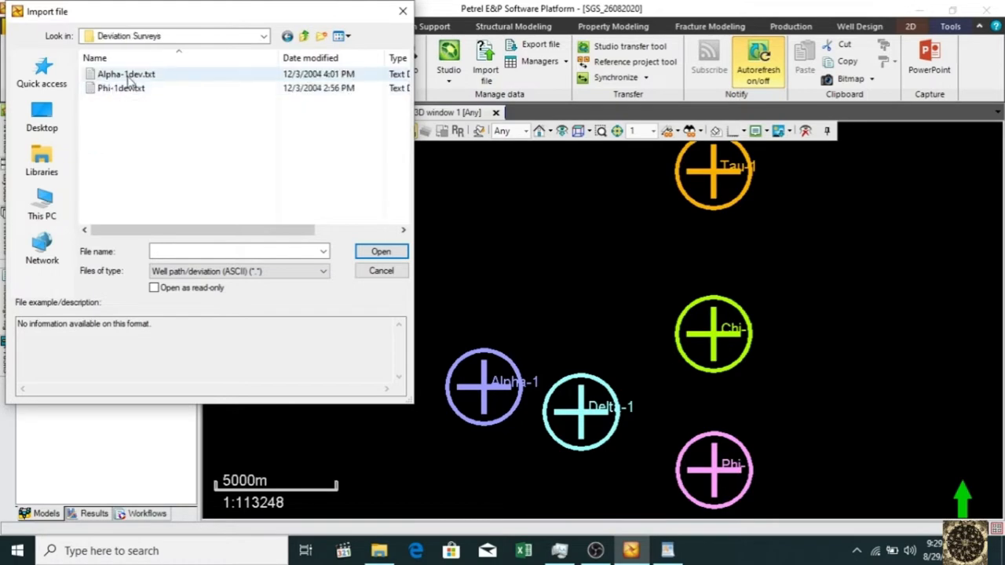
{"action": "left_click", "coordinate": [126, 74]}
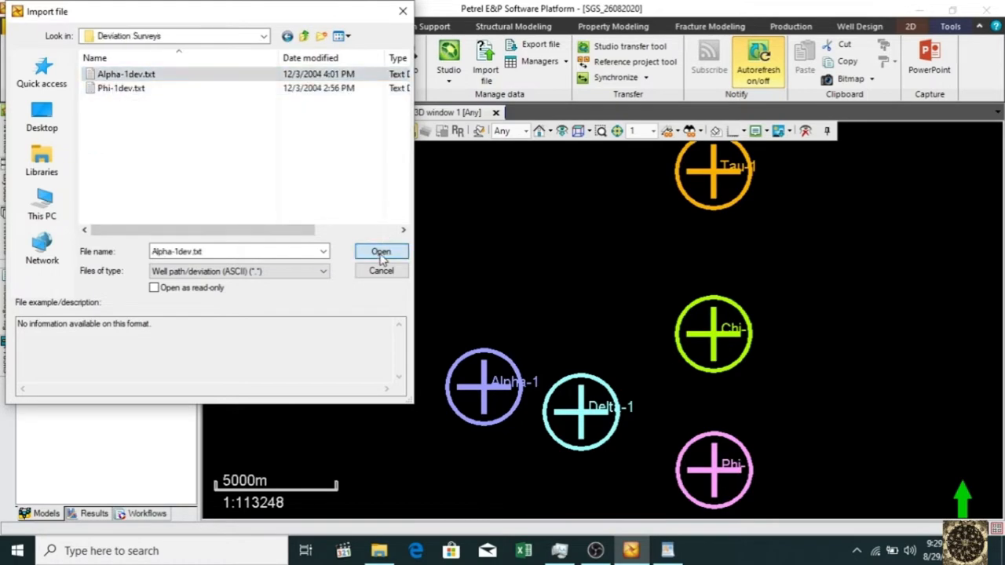
{"action": "left_click", "coordinate": [380, 252]}
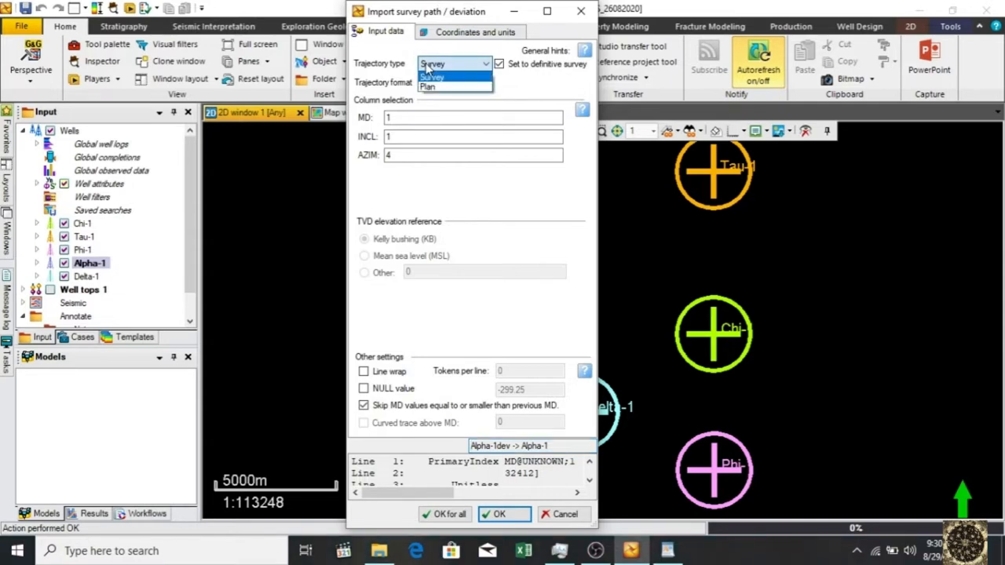
Step: Set the trajectory type to Survey and review the format list, keeping MD, INCL, AZIM for now
{"action": "left_click", "coordinate": [430, 69]}
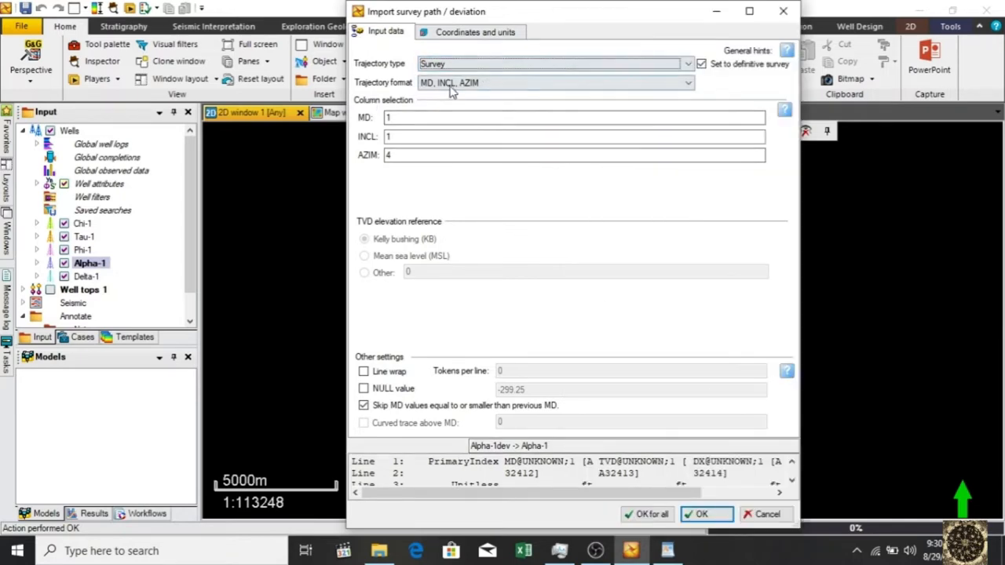
{"action": "left_click", "coordinate": [688, 81]}
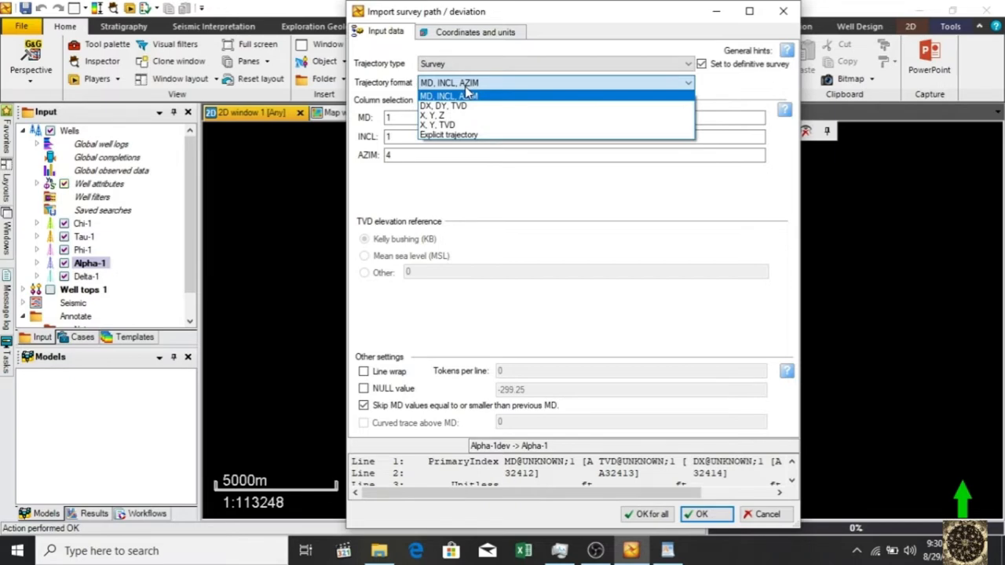
{"action": "left_click", "coordinate": [449, 95]}
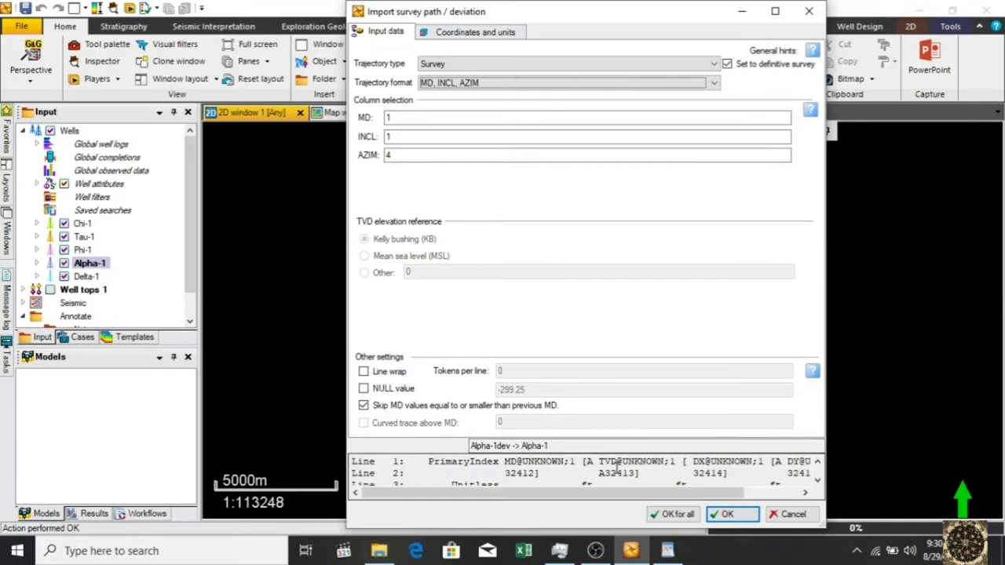
{"action": "scroll", "scroll_direction": "right", "scroll_amount": 3}
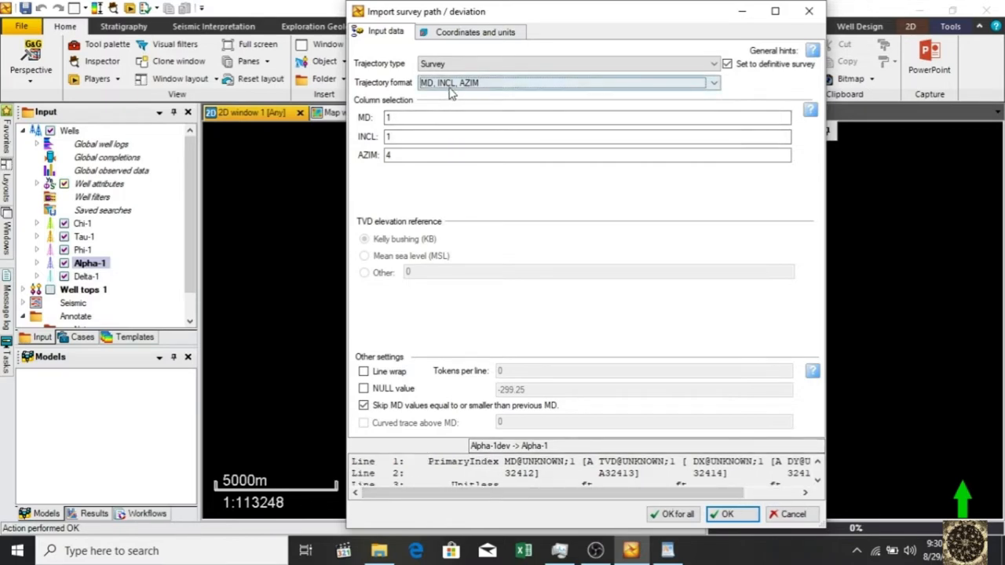
{"action": "left_click", "coordinate": [566, 81]}
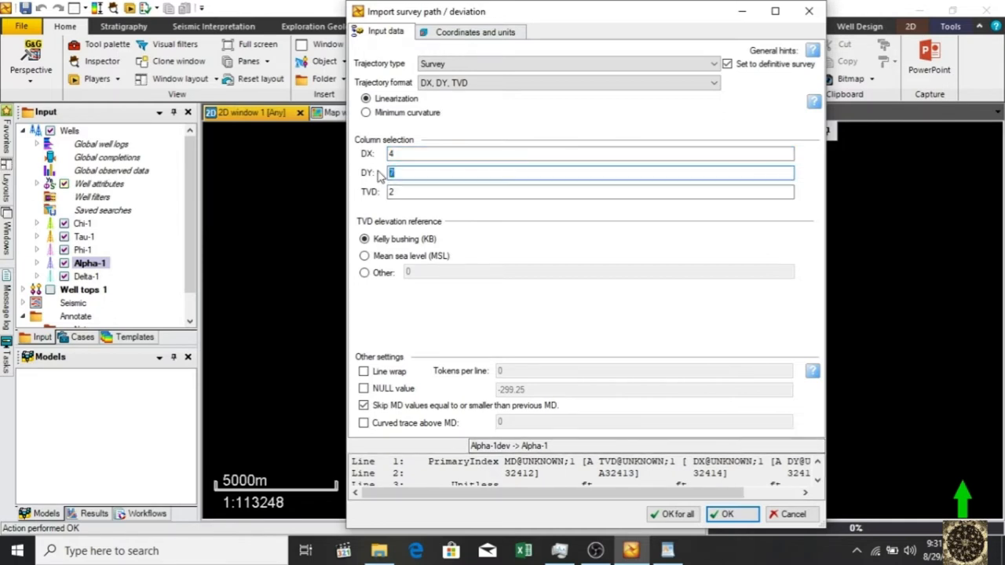
Step: Read the survey as DX, DY, TVD from columns 4, 5 and 3
{"action": "type", "text": "5"}
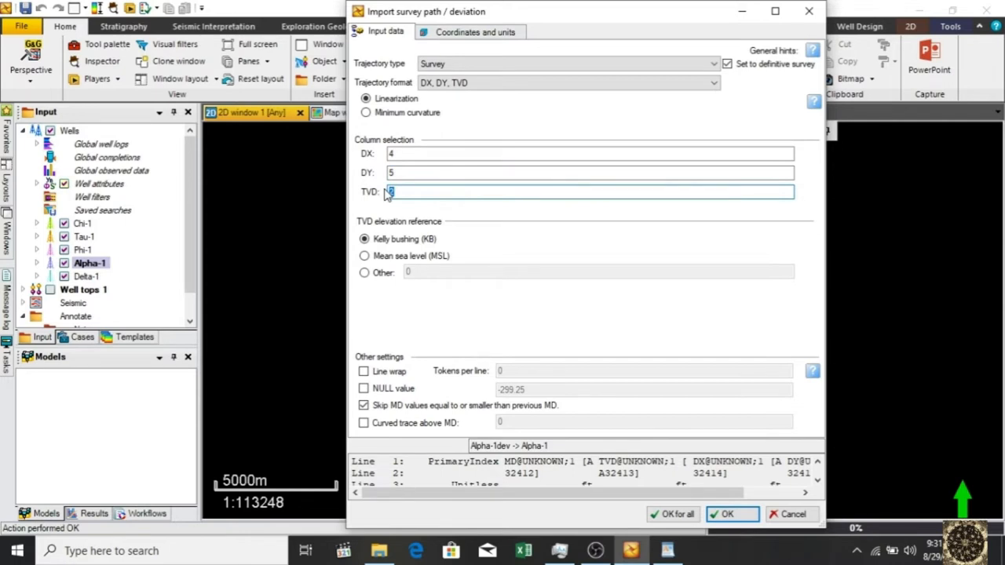
{"action": "type", "text": "3"}
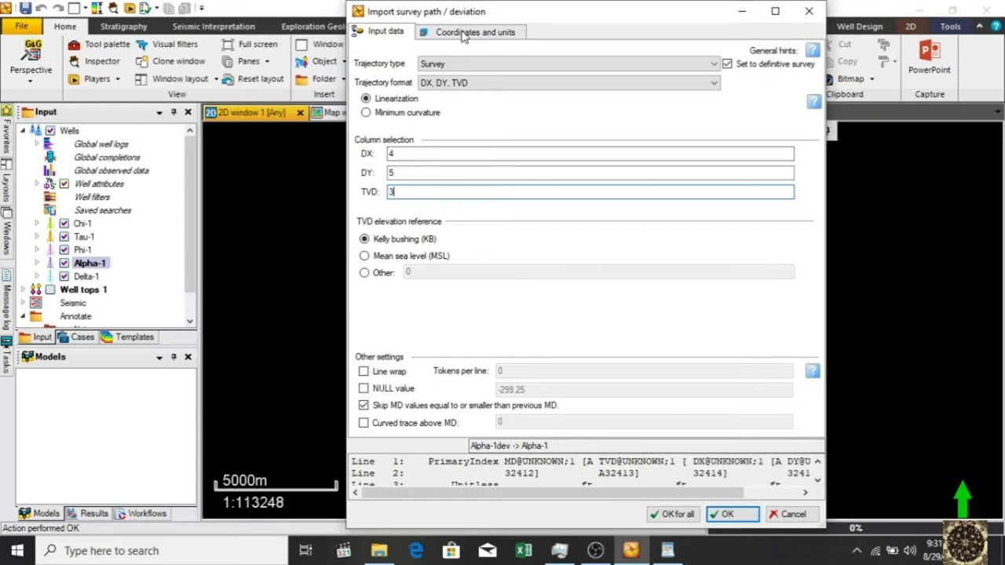
Step: Keep ED50-UTM31 as the file CRS and turn on Specify units for input
{"action": "left_click", "coordinate": [474, 31]}
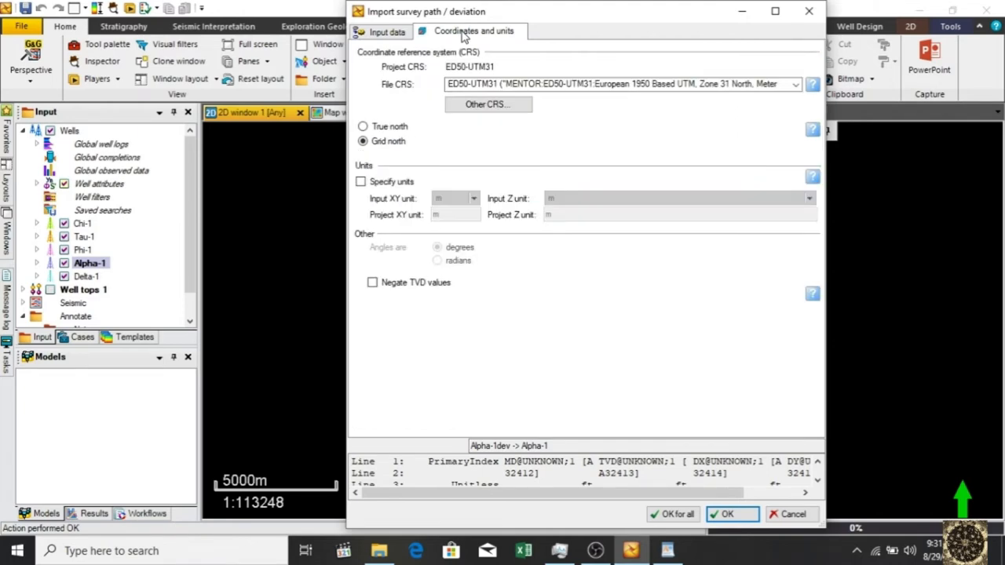
{"action": "mouse_move", "coordinate": [461, 88]}
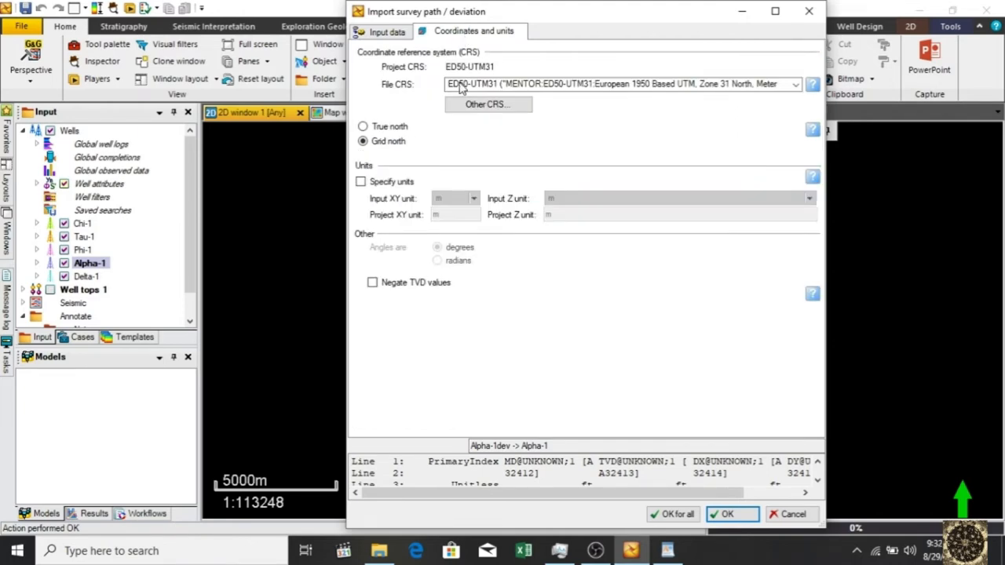
{"action": "left_click", "coordinate": [794, 85]}
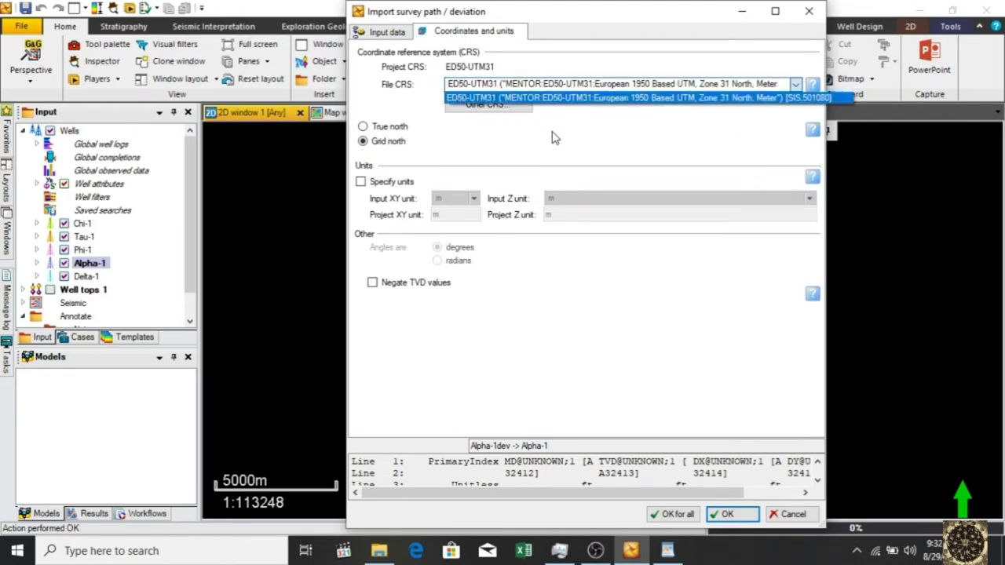
{"action": "left_click", "coordinate": [620, 97]}
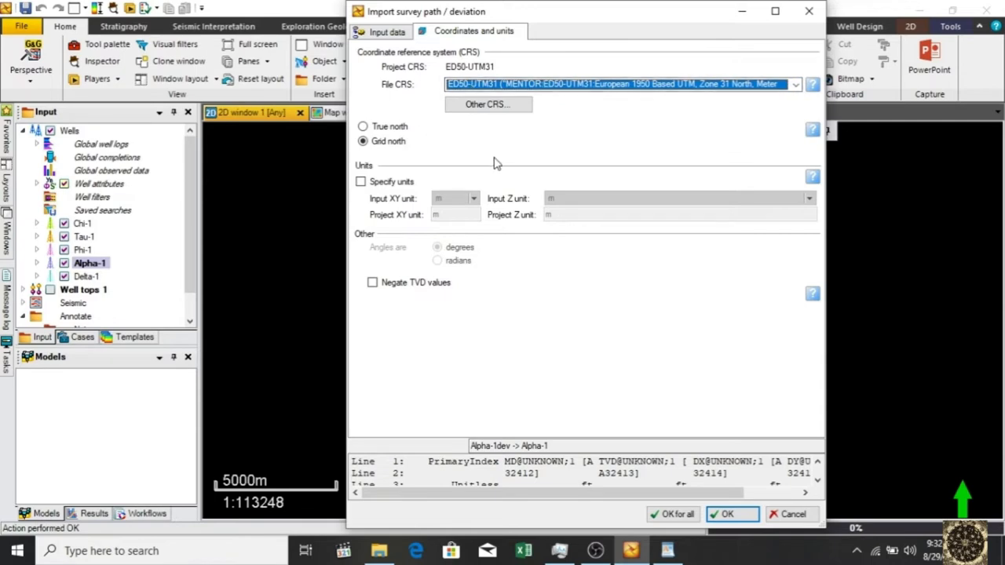
{"action": "left_click", "coordinate": [361, 182]}
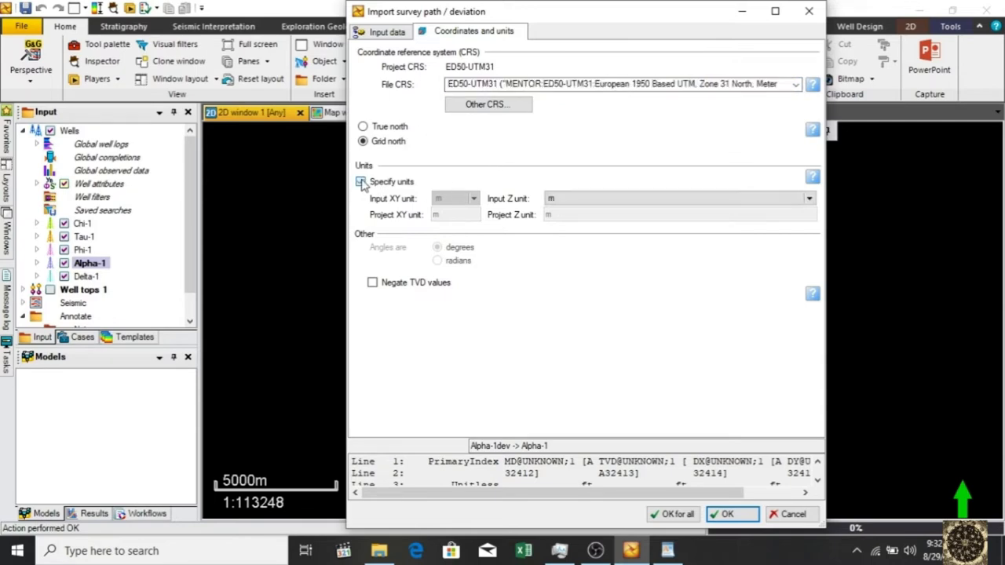
{"action": "left_click", "coordinate": [361, 182]}
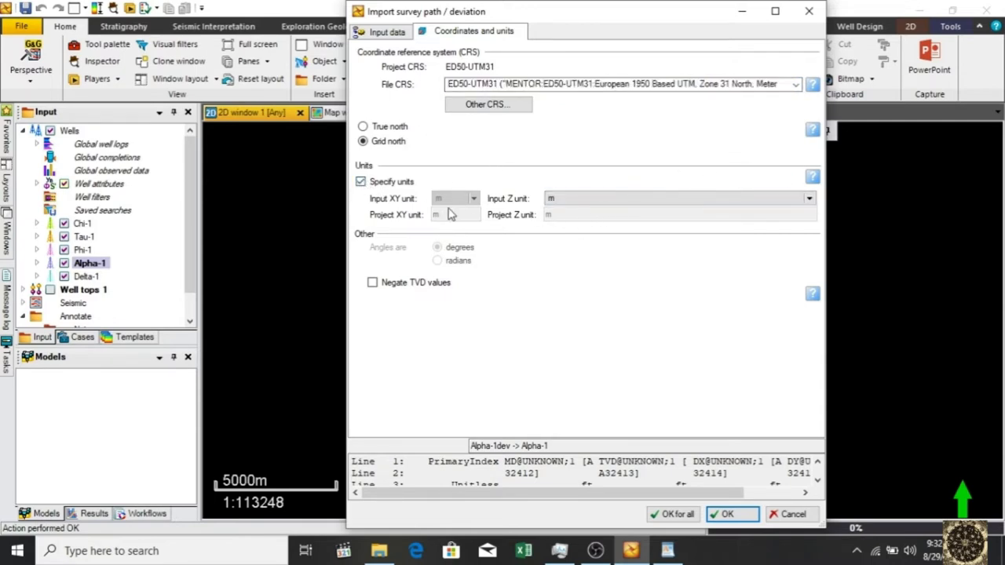
{"action": "mouse_move", "coordinate": [434, 237]}
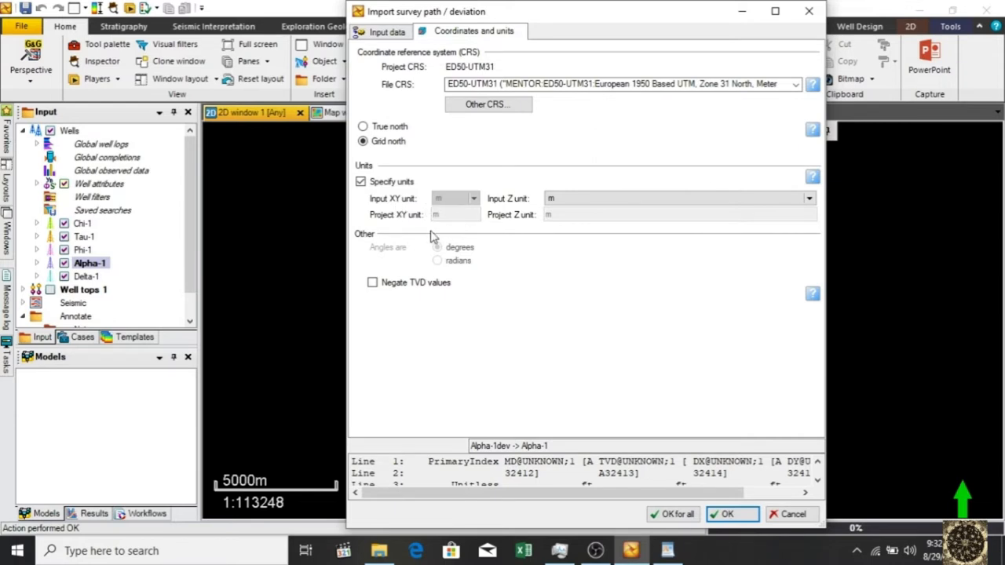
{"action": "mouse_move", "coordinate": [483, 173]}
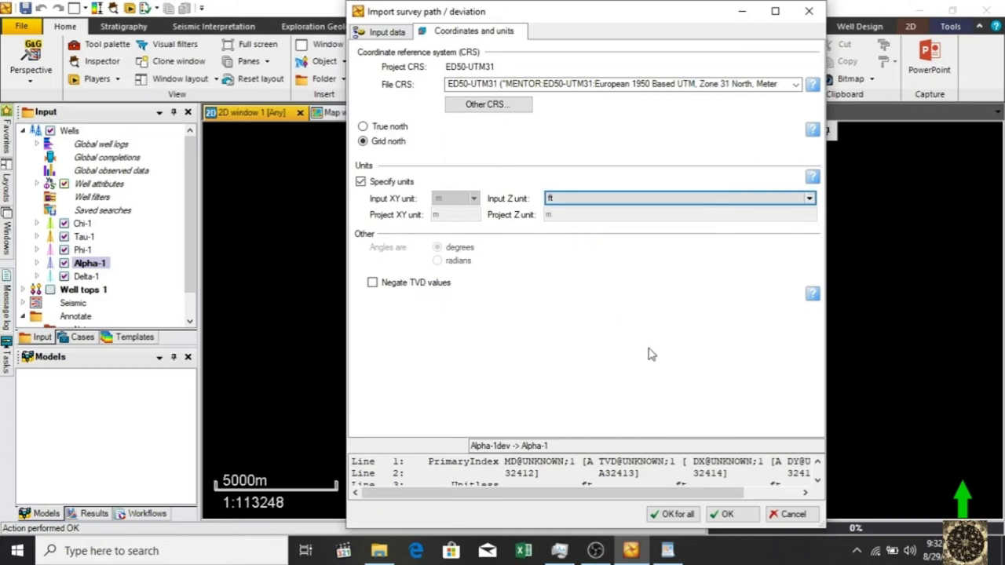
{"action": "mouse_move", "coordinate": [672, 515]}
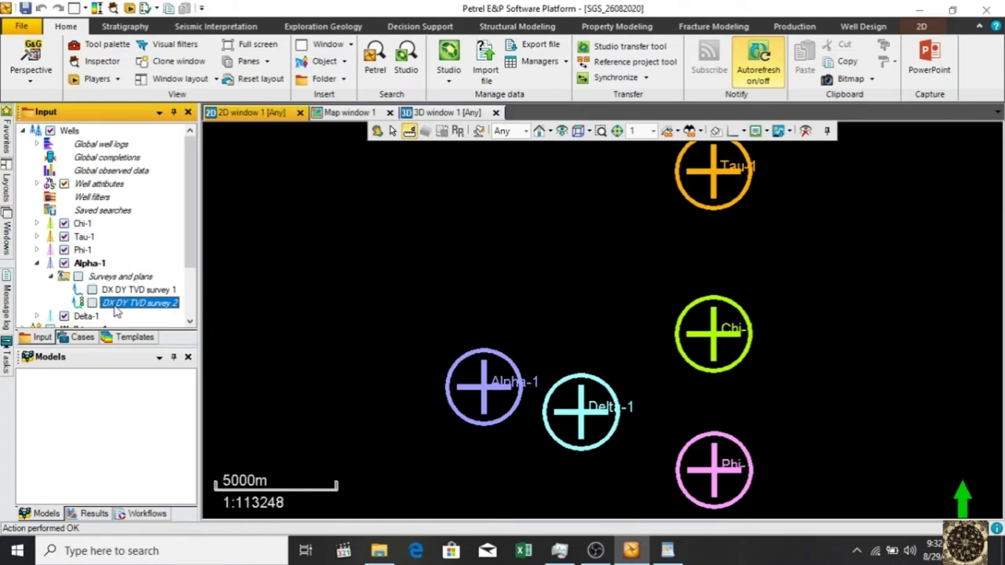
{"action": "mouse_move", "coordinate": [82, 311]}
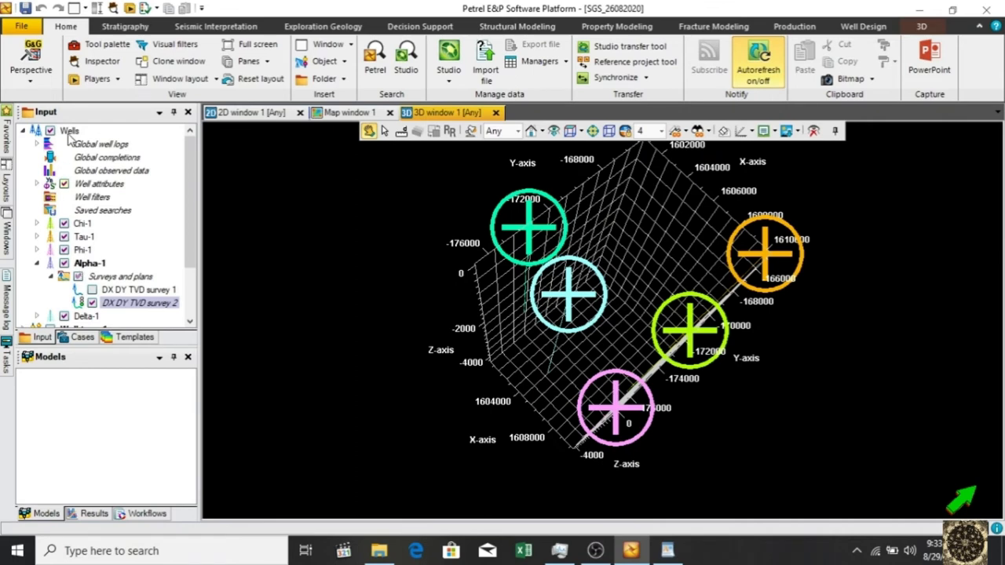
Step: Enable well name labels at size 20, positioned on top, and apply them to all wells
{"action": "left_click", "coordinate": [69, 131]}
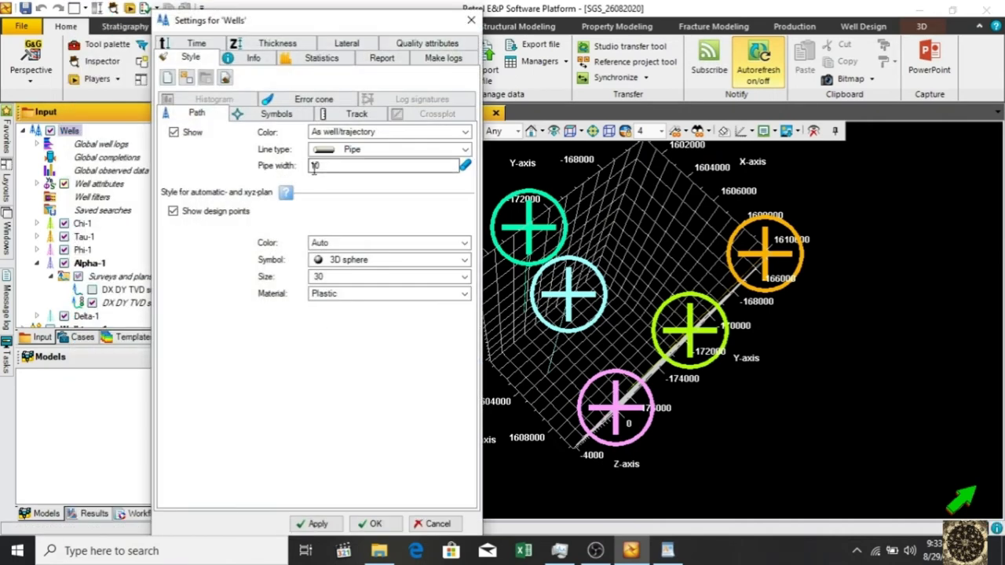
{"action": "left_click", "coordinate": [276, 113]}
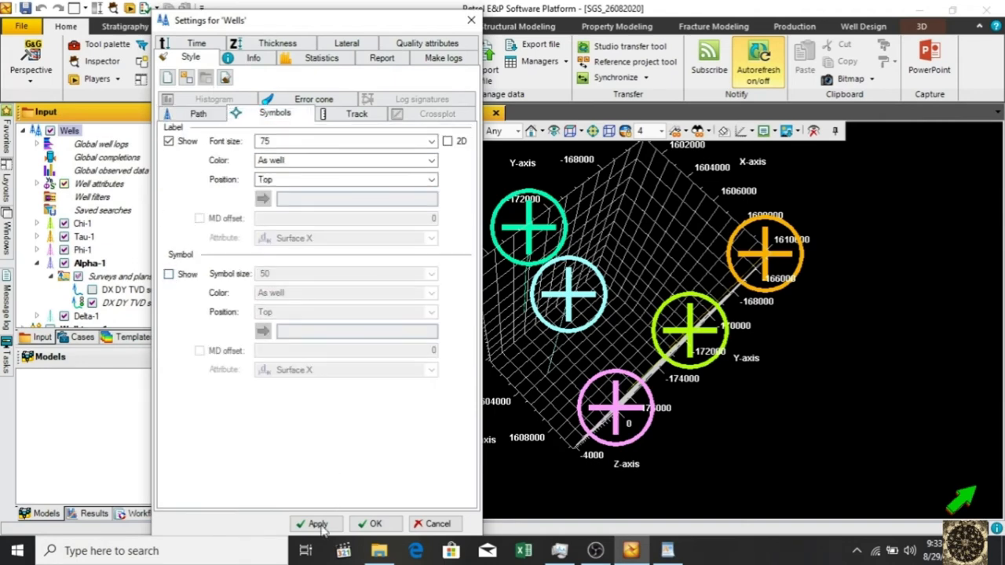
{"action": "left_click", "coordinate": [317, 524]}
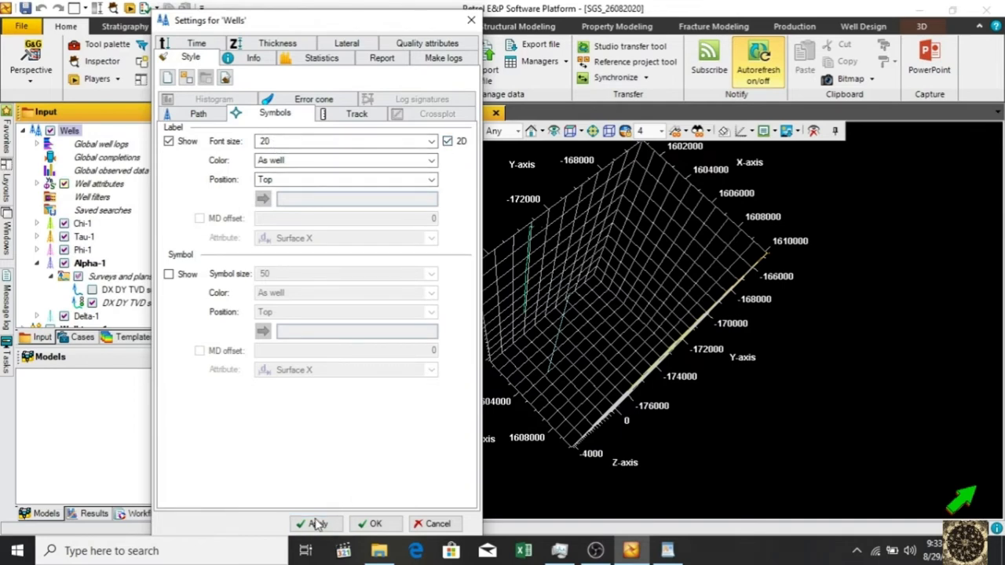
{"action": "left_click", "coordinate": [316, 524]}
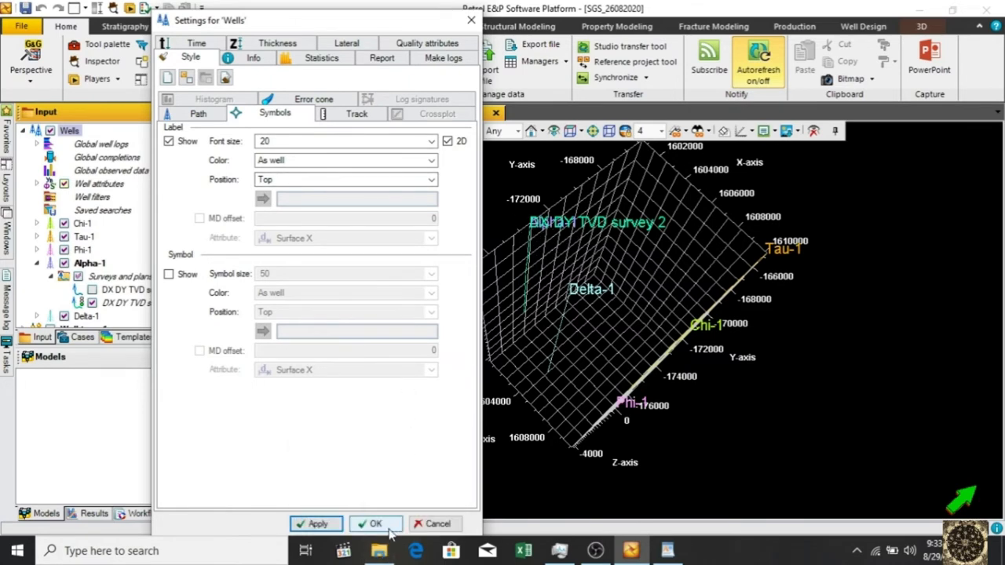
{"action": "left_click", "coordinate": [375, 524]}
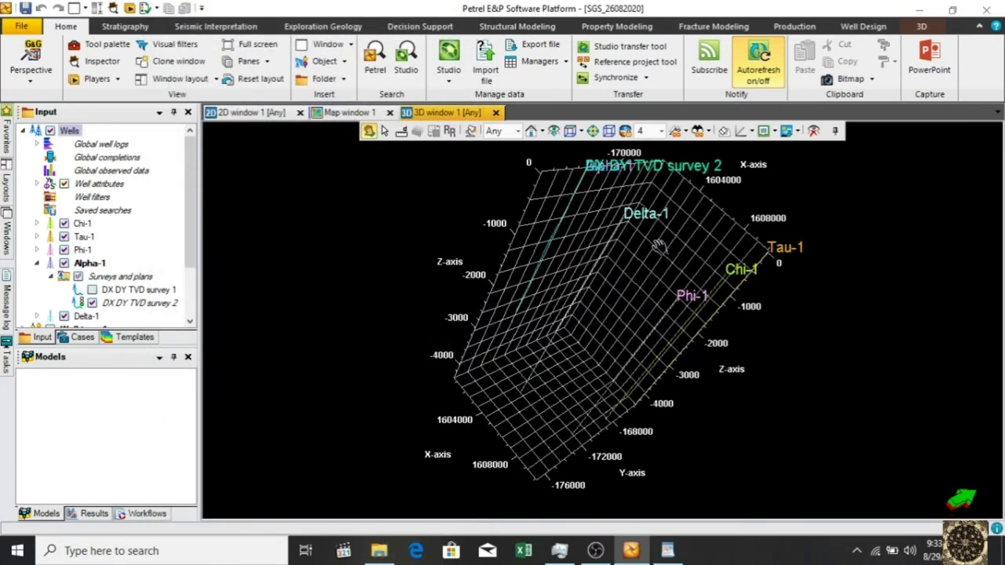
Step: Inspect the labelled wells and reduce the 3D window's vertical exaggeration to 2
{"action": "left_click_drag", "start_coordinate": [659, 243], "coordinate": [495, 259]}
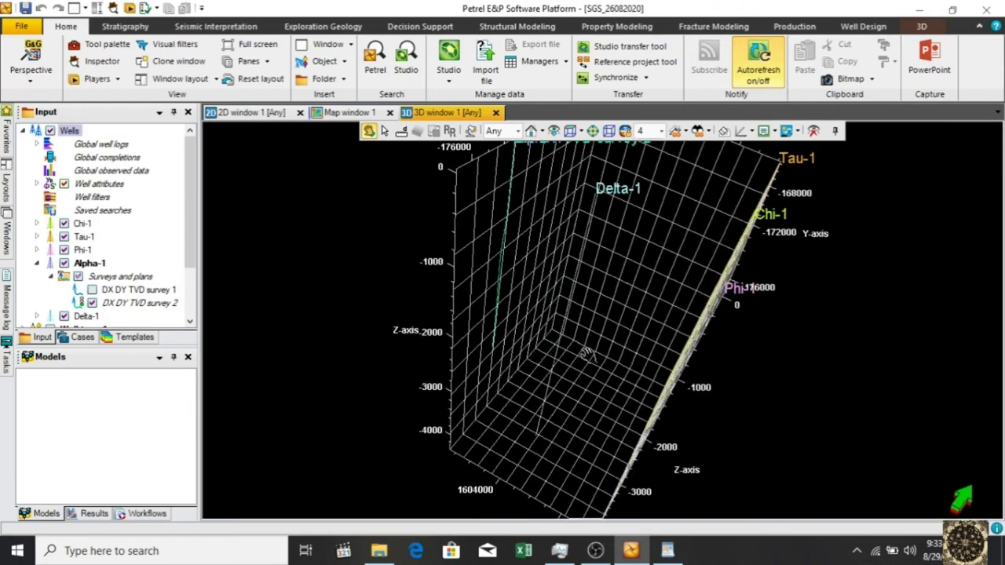
{"action": "left_click_drag", "start_coordinate": [583, 353], "coordinate": [541, 383]}
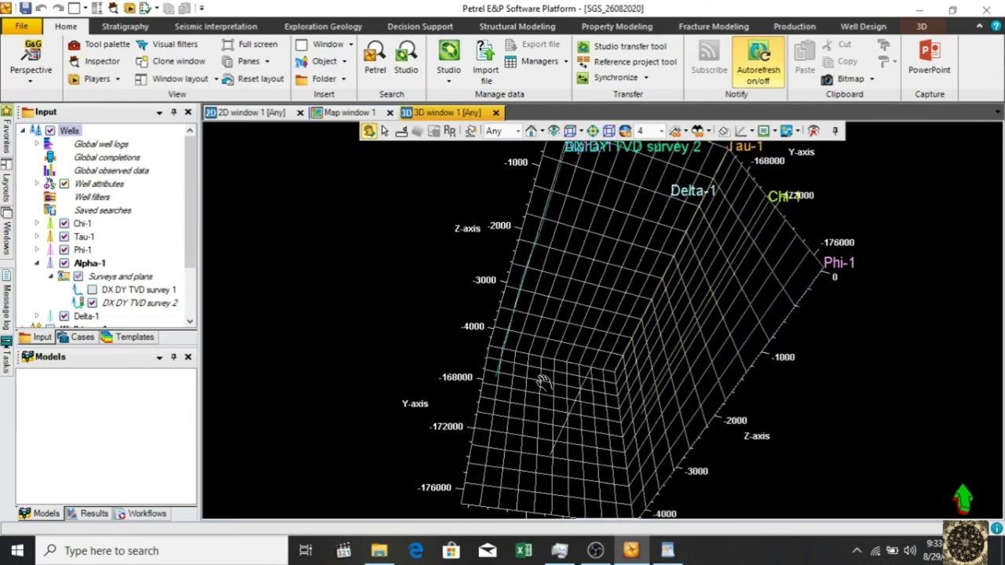
{"action": "left_click_drag", "start_coordinate": [542, 385], "coordinate": [549, 314]}
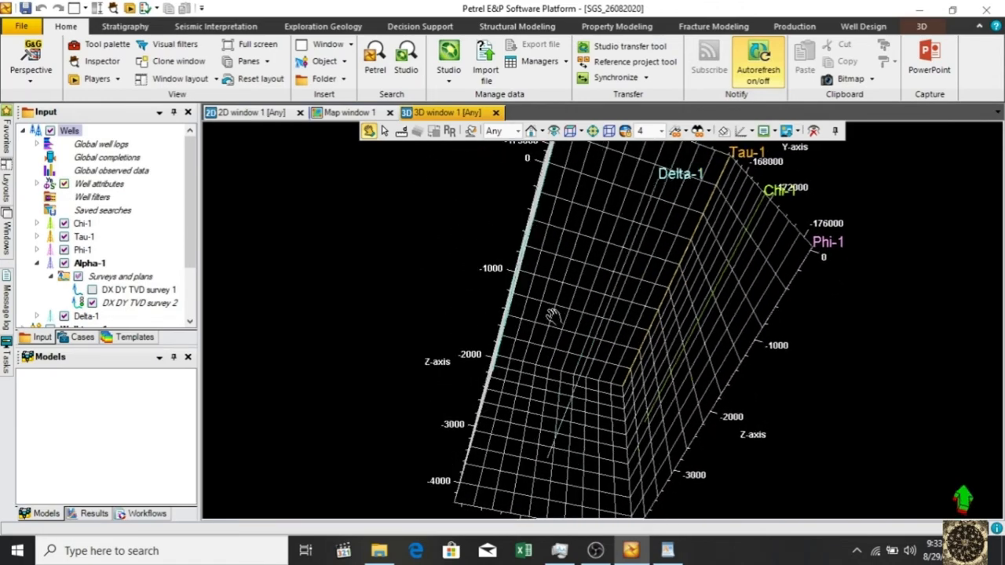
{"action": "left_click_drag", "start_coordinate": [550, 313], "coordinate": [573, 337]}
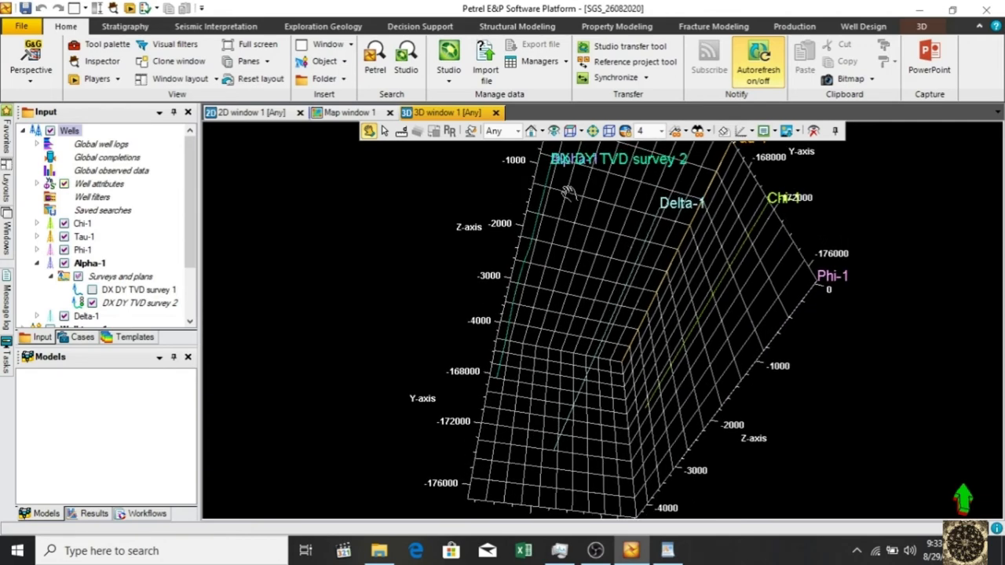
{"action": "left_click", "coordinate": [660, 132]}
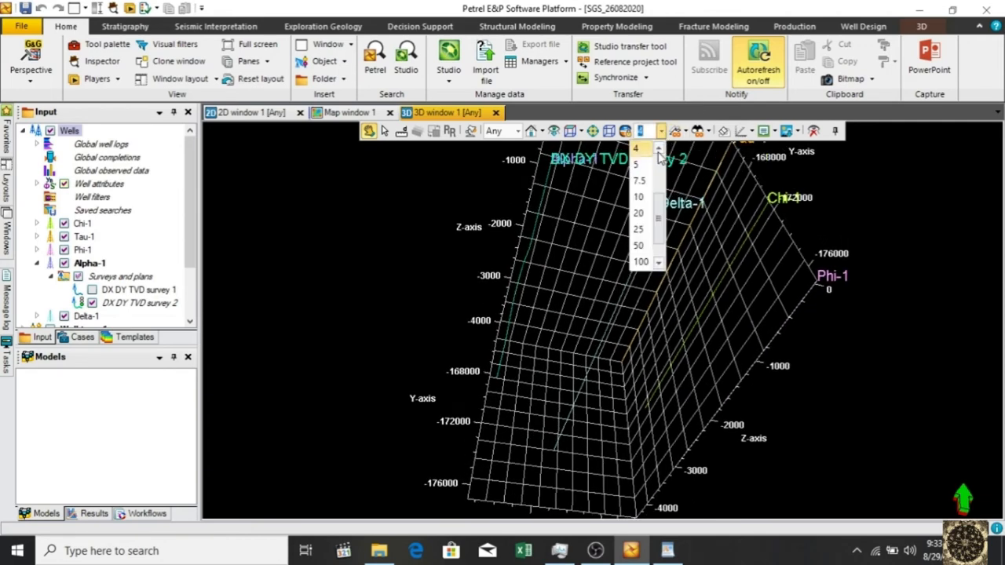
{"action": "scroll", "scroll_direction": "up", "scroll_amount": 3}
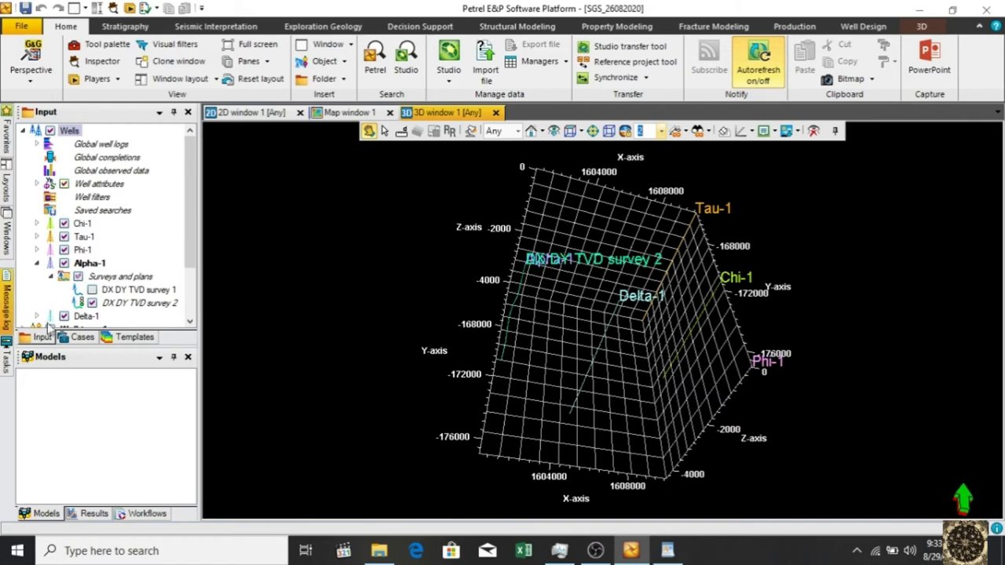
{"action": "left_click", "coordinate": [91, 303]}
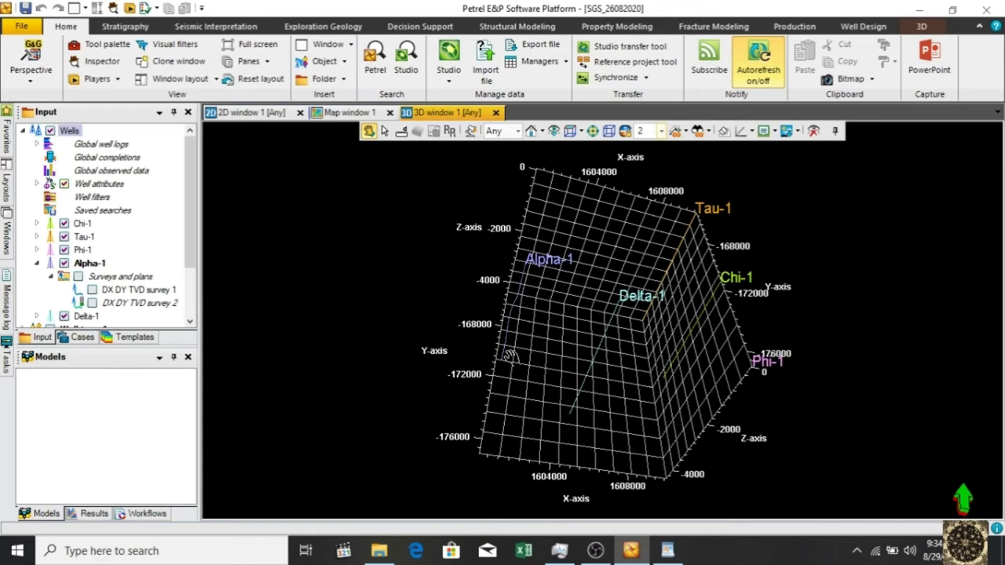
{"action": "mouse_move", "coordinate": [153, 286]}
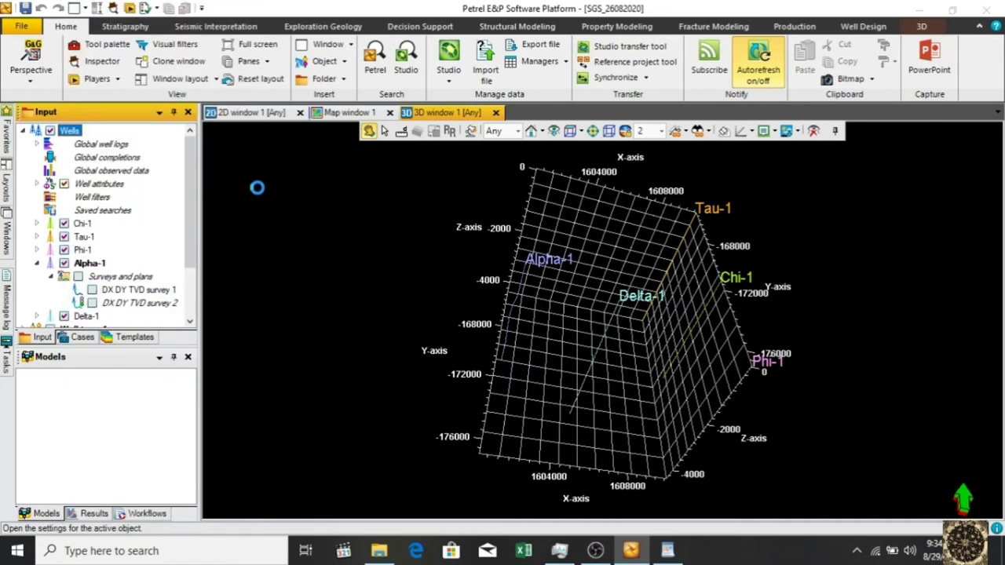
Step: Keep well trajectories drawn as pipes of width 10 in the Wells path style
{"action": "double_click", "coordinate": [69, 130]}
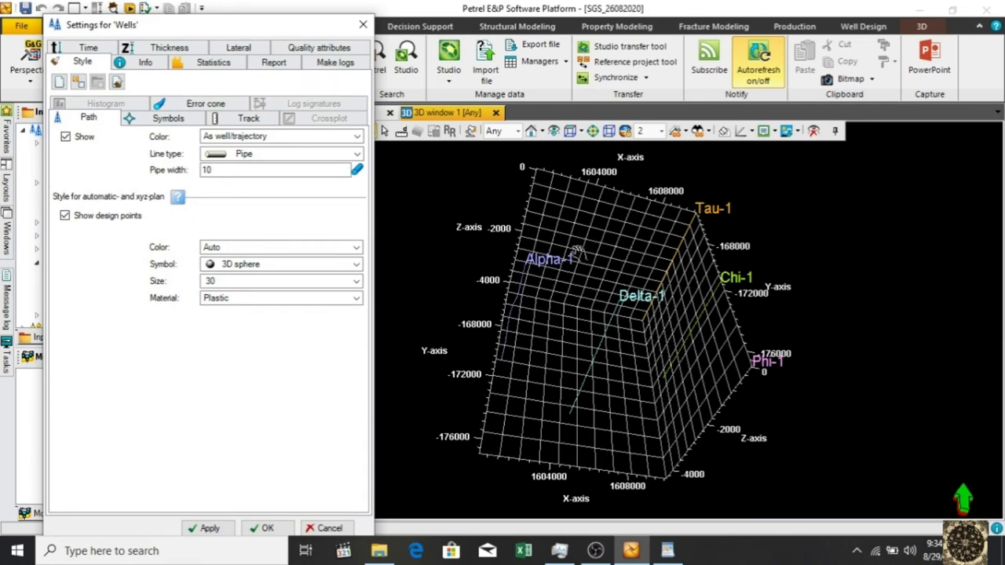
{"action": "left_click", "coordinate": [280, 154]}
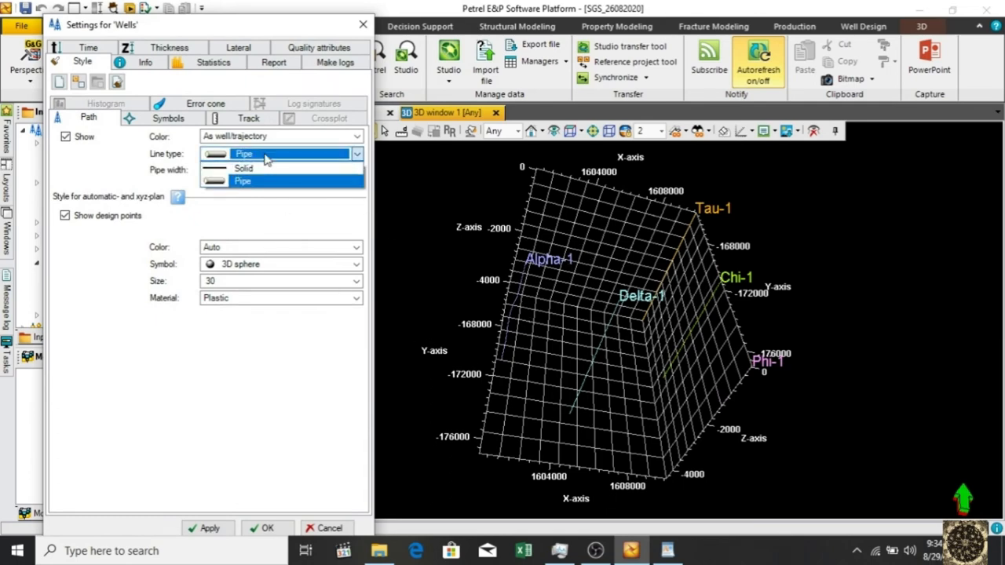
{"action": "left_click", "coordinate": [243, 182]}
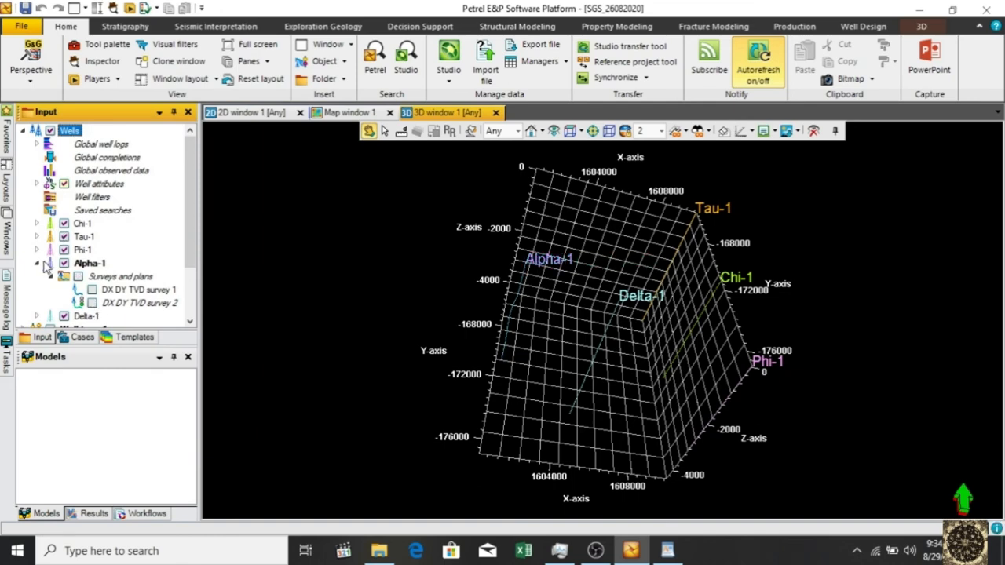
Step: Start importing Phi-1dev.txt as a well path deviation file onto the Phi-1 well
{"action": "left_click", "coordinate": [81, 248]}
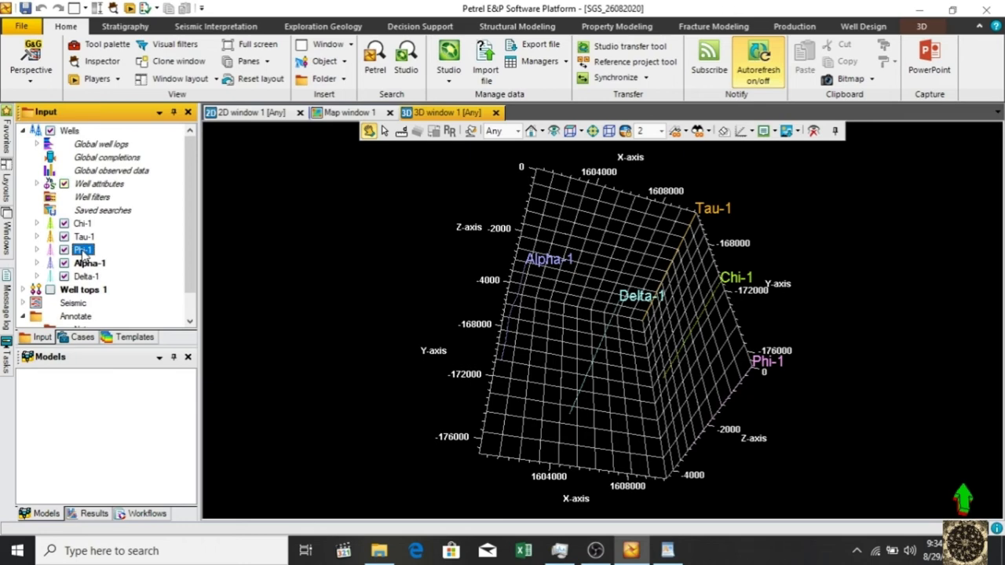
{"action": "right_click", "coordinate": [83, 250]}
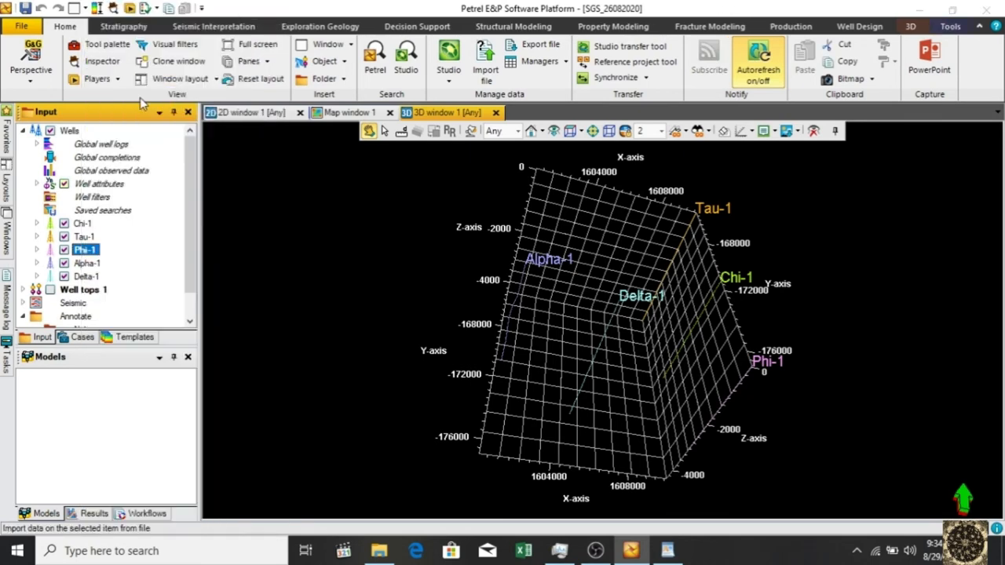
{"action": "left_click", "coordinate": [483, 60]}
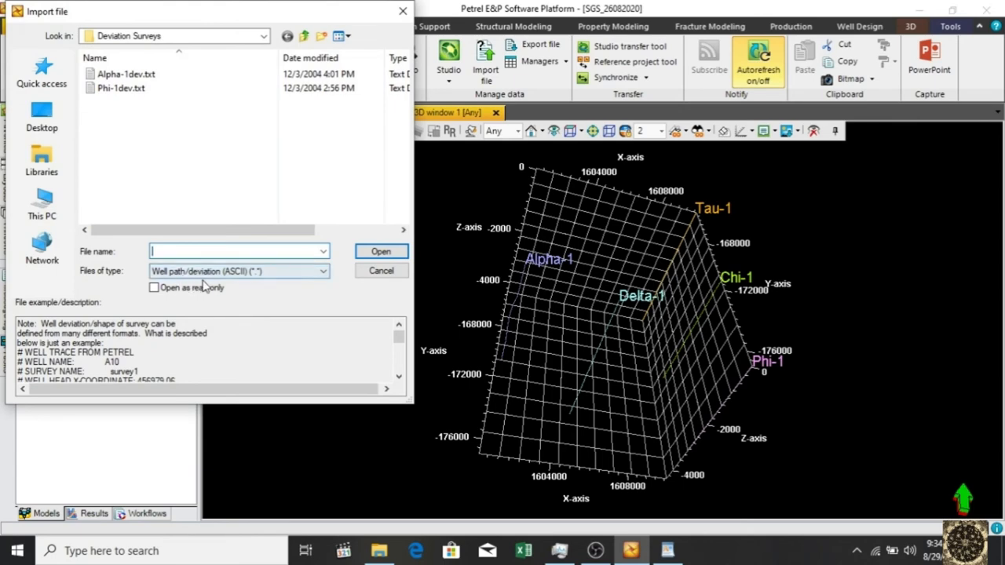
{"action": "left_click", "coordinate": [380, 270]}
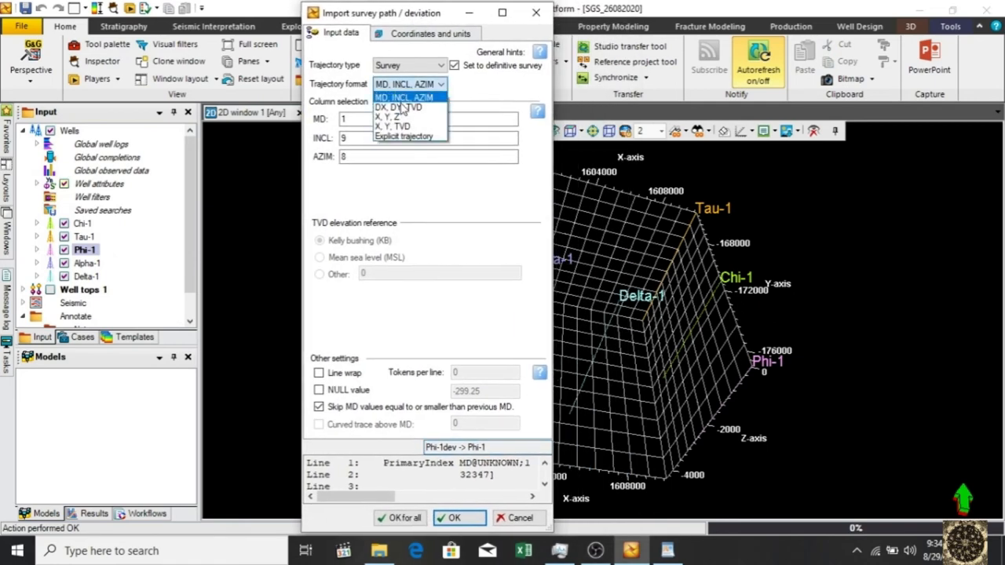
Step: Load the survey as DX, DY, TVD with TVD in column 3 and Z units in feet
{"action": "left_click", "coordinate": [399, 106]}
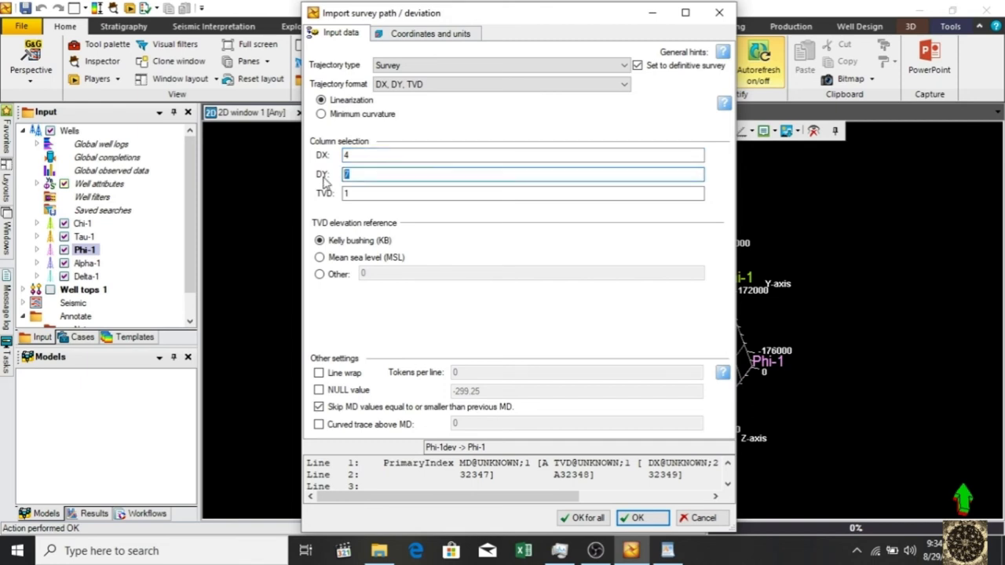
{"action": "left_click", "coordinate": [521, 193]}
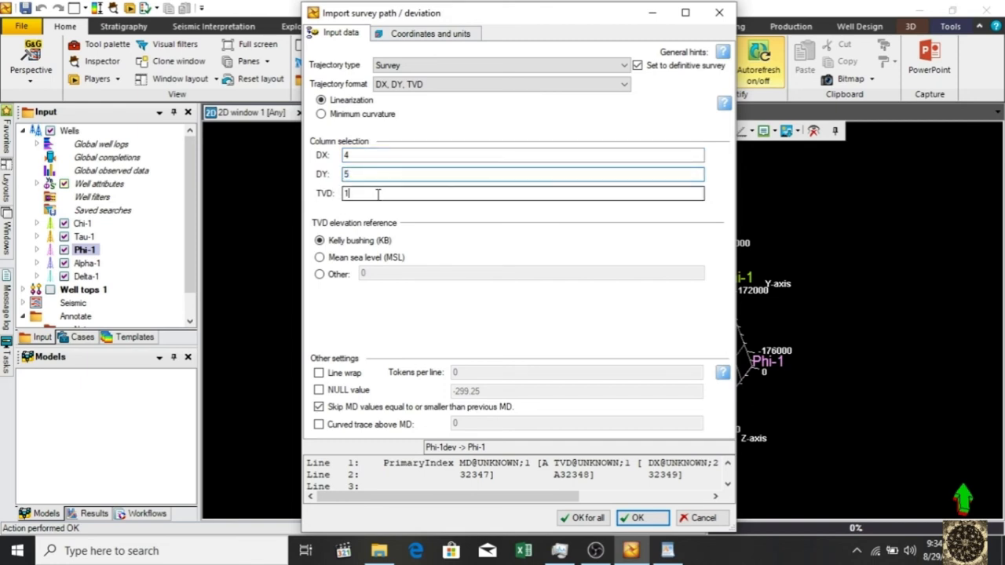
{"action": "type", "text": "3"}
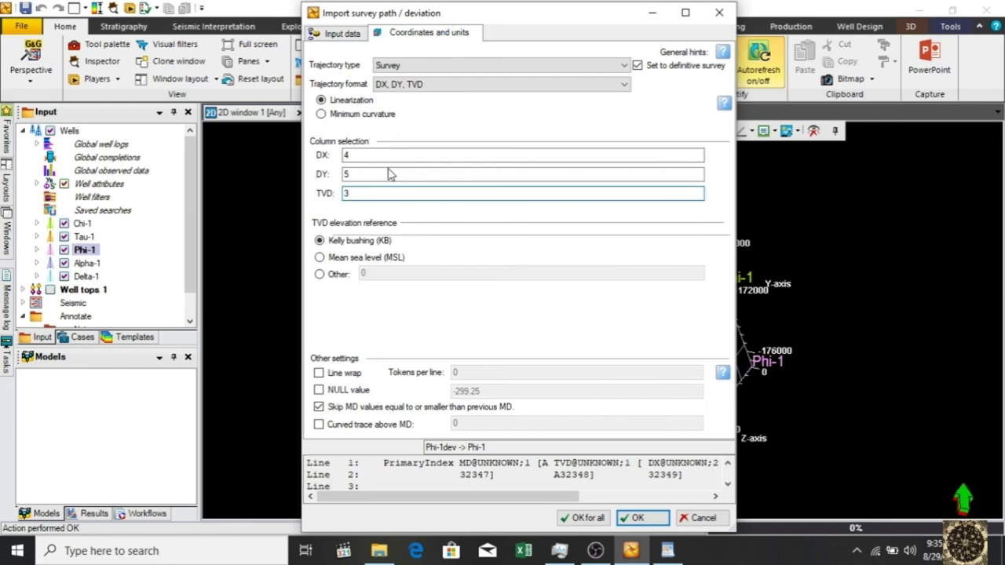
{"action": "left_click", "coordinate": [430, 31]}
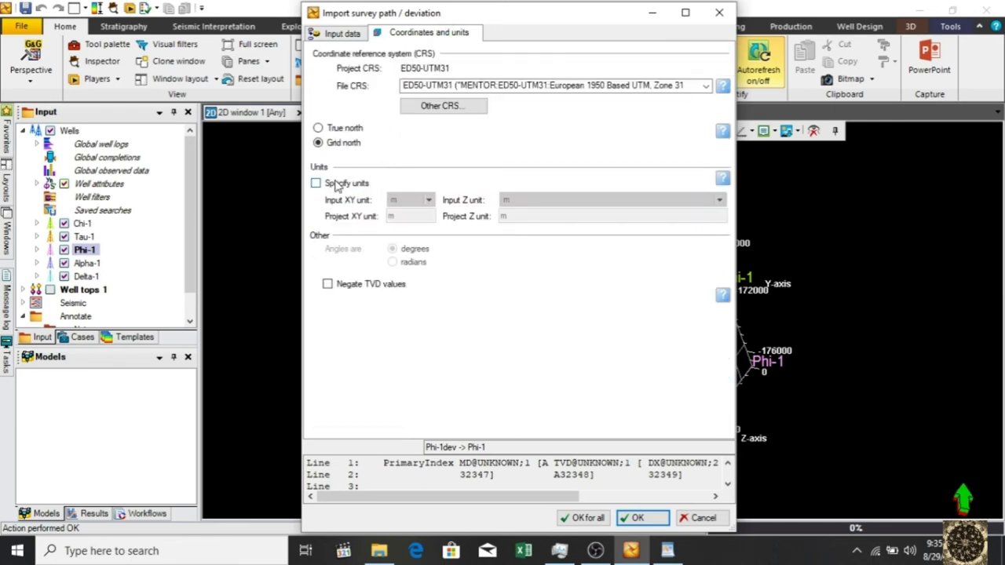
{"action": "left_click", "coordinate": [314, 182]}
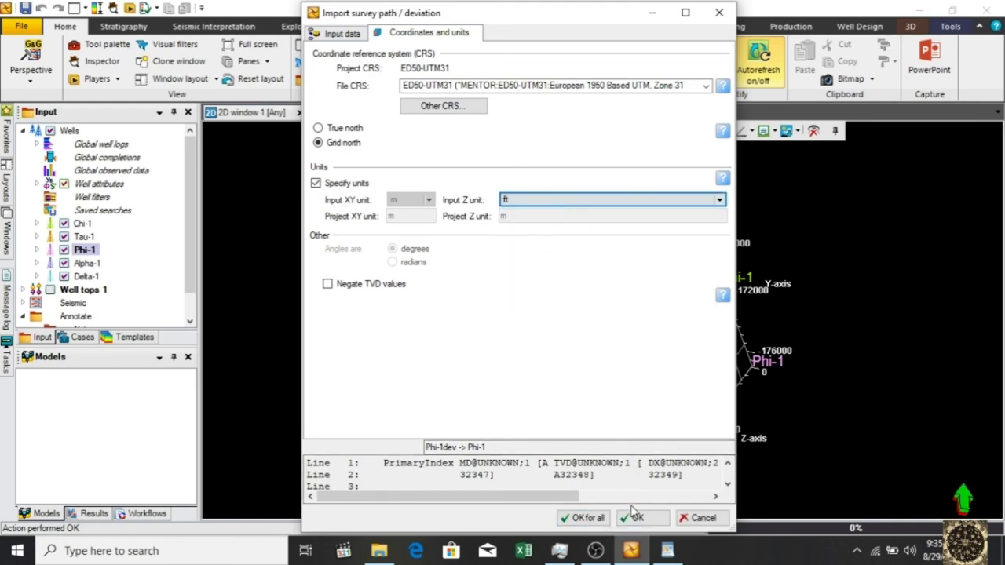
{"action": "left_click", "coordinate": [634, 518]}
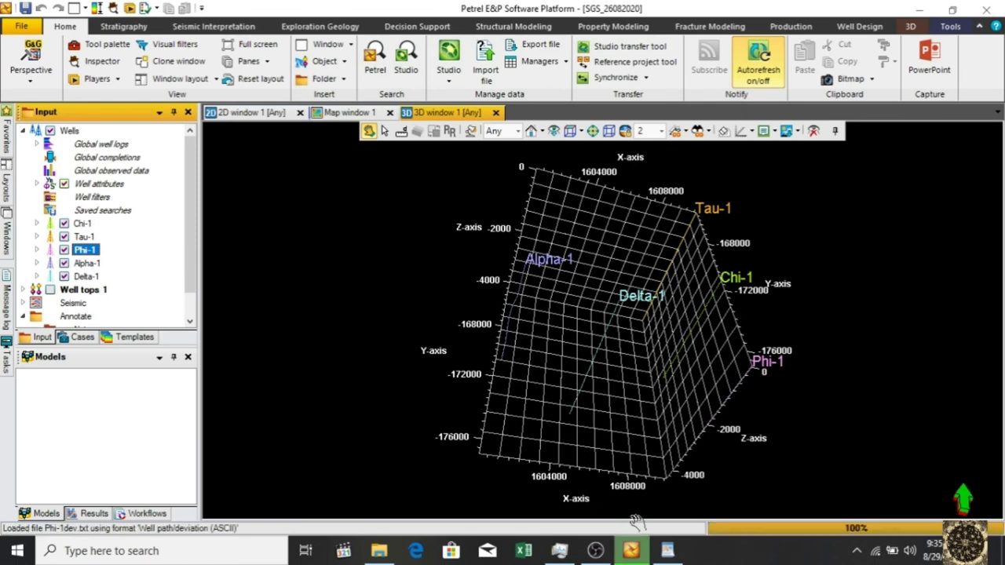
Step: Expand Phi-1 to show DX DY TVD survey 2 and orbit around the wells
{"action": "left_click", "coordinate": [37, 248]}
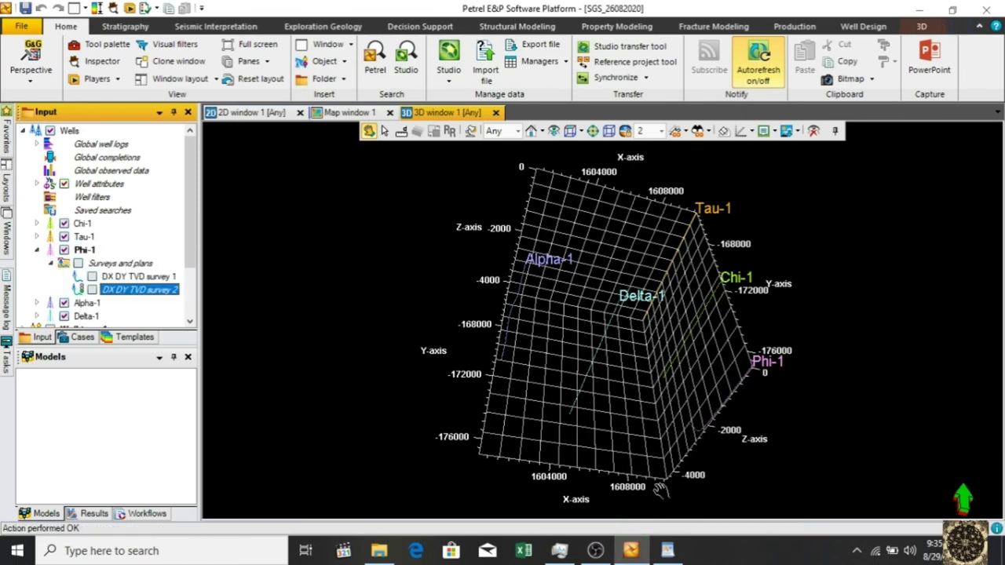
{"action": "mouse_move", "coordinate": [624, 325]}
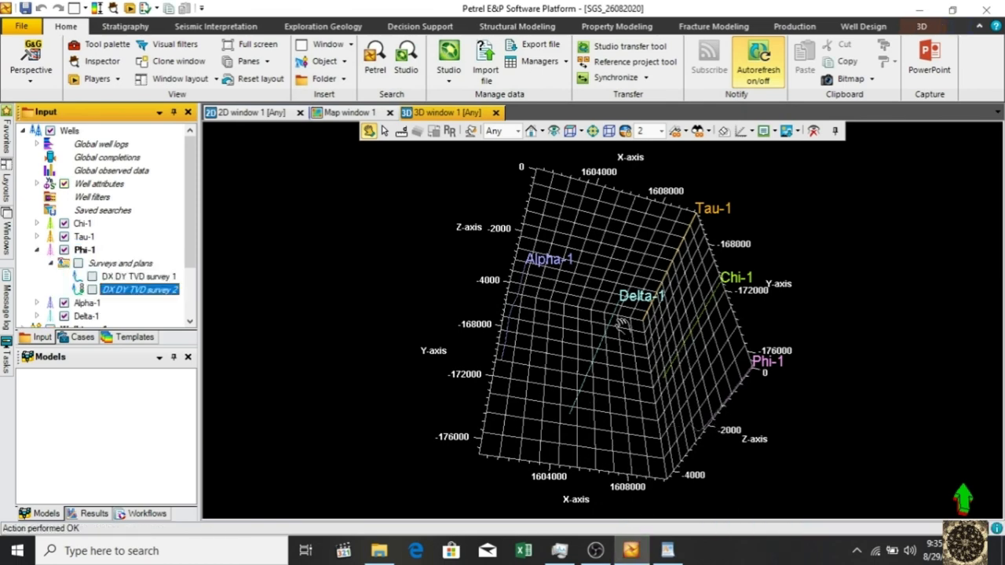
{"action": "left_click_drag", "start_coordinate": [620, 314], "coordinate": [627, 283]}
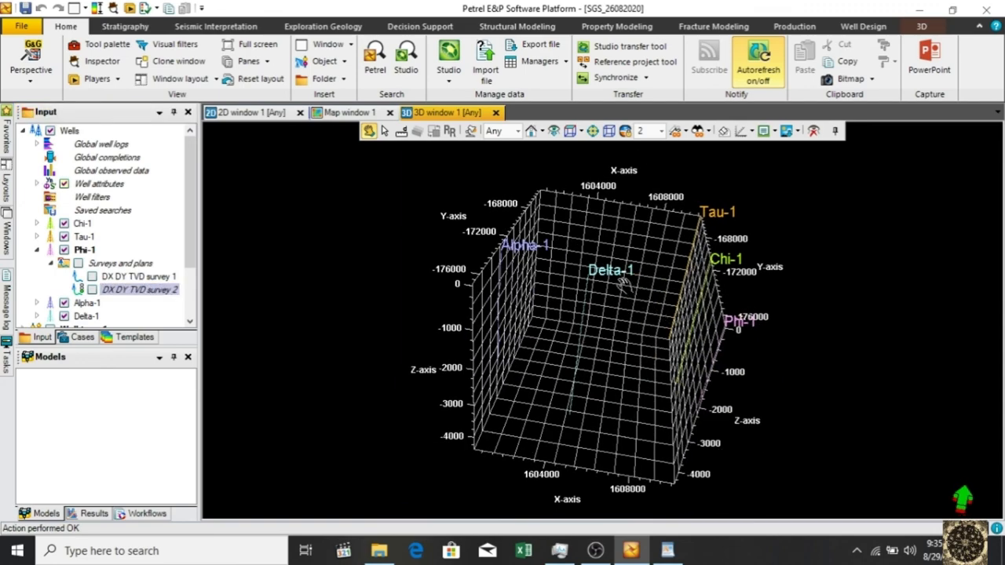